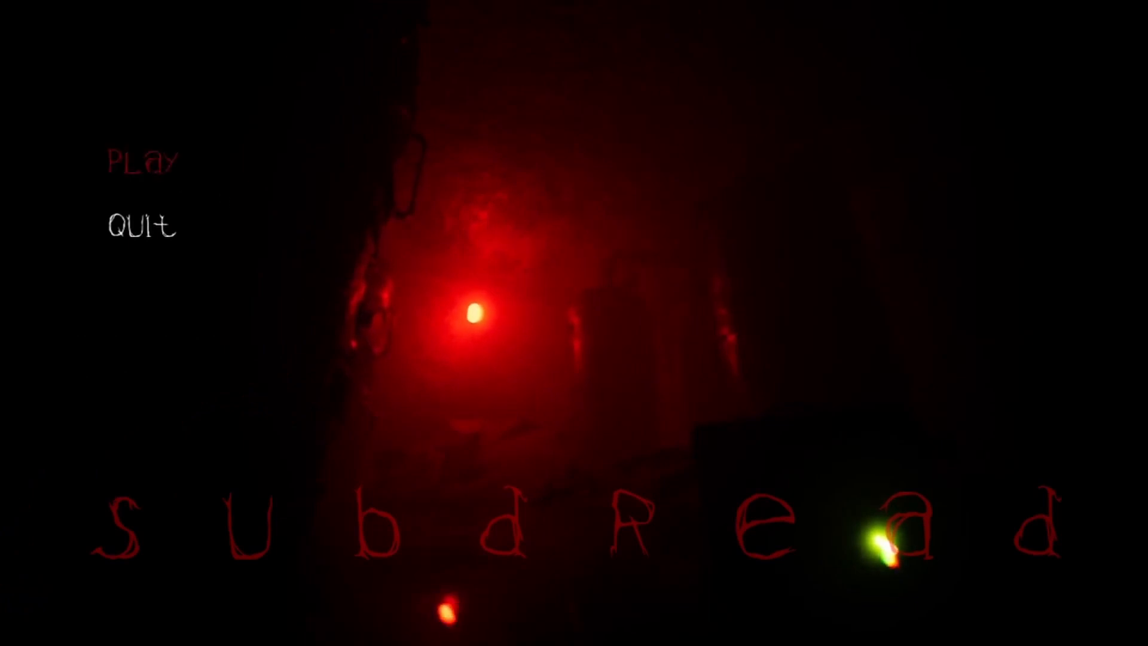
# Step: Start a new game via Play, reaching the "World War II, Stettin" intro title card
pyautogui.click(143, 161)
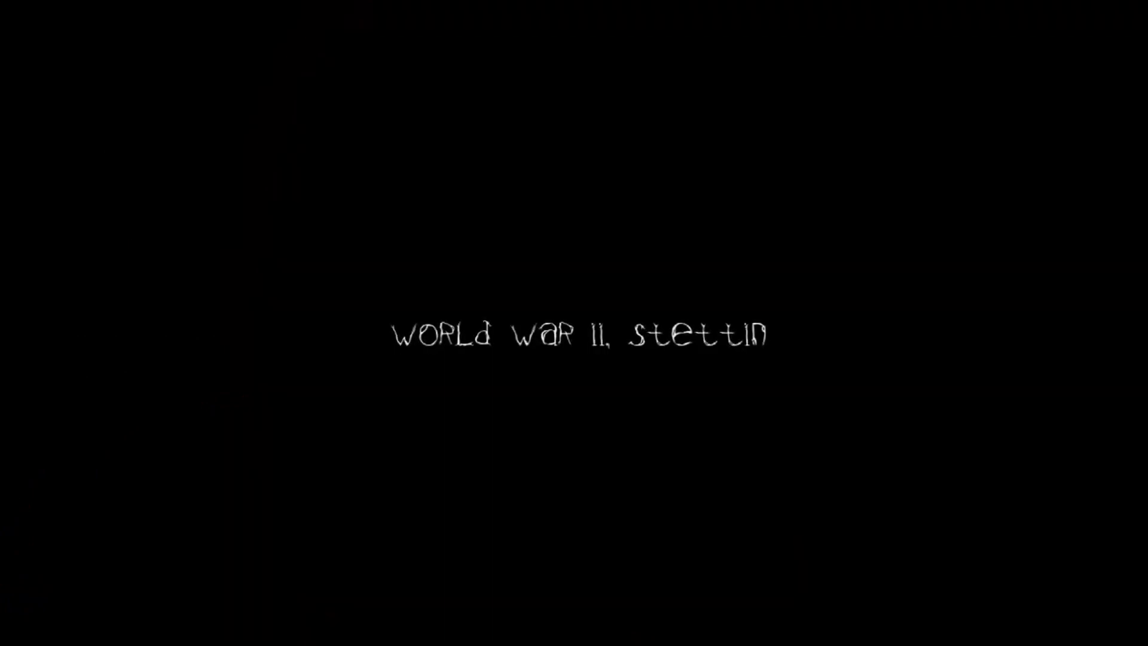